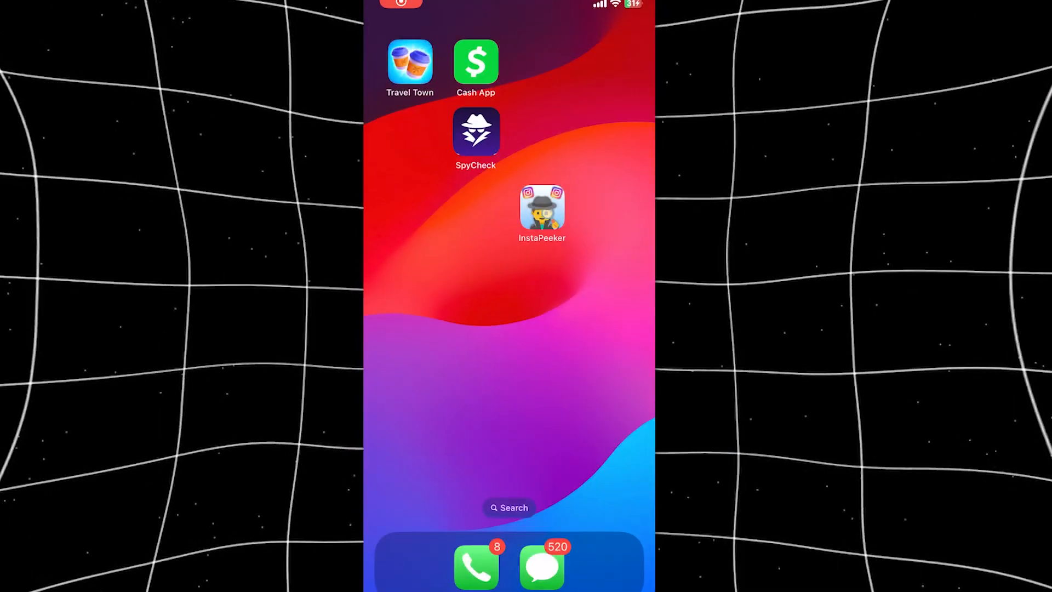
- Run SpyCheck's spy scan and accept removal of the three trackers it reports
{"action": "left_click", "coordinate": [475, 129]}
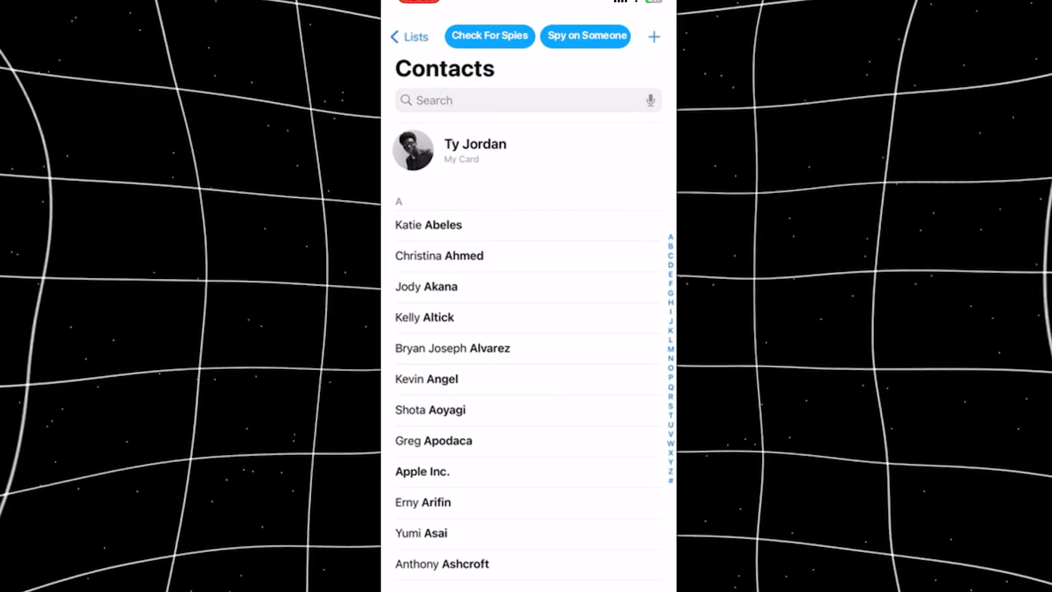
{"action": "left_click", "coordinate": [489, 35]}
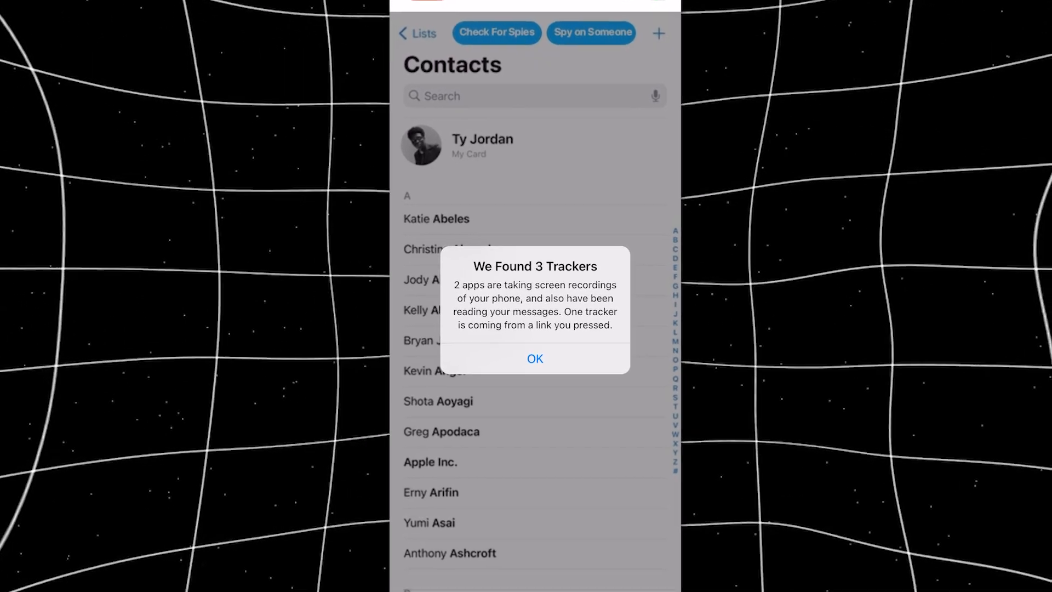
{"action": "left_click", "coordinate": [535, 359]}
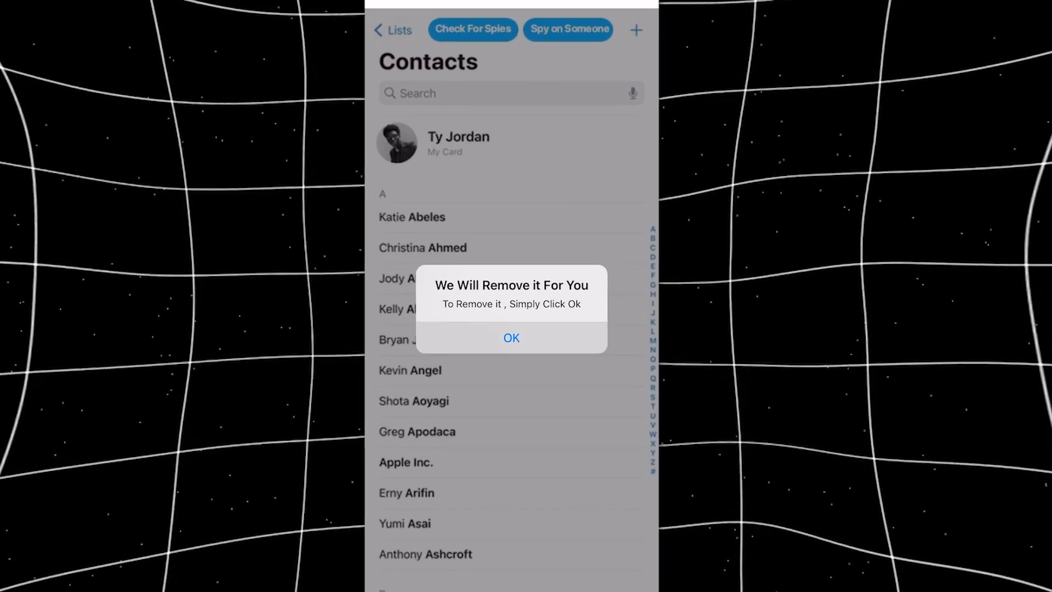
{"action": "left_click", "coordinate": [510, 338]}
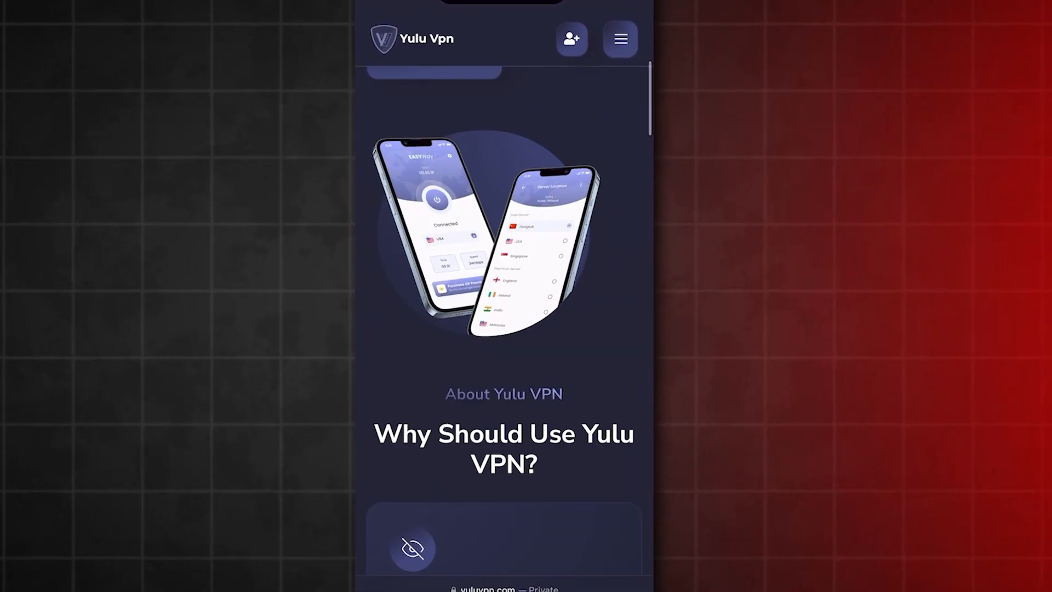
- Choose the $3.99 YuluVPN plan on yuluvpn.com, add it to the cart and view the $3.99 cart
{"action": "scroll", "scroll_direction": "up", "scroll_amount": 3}
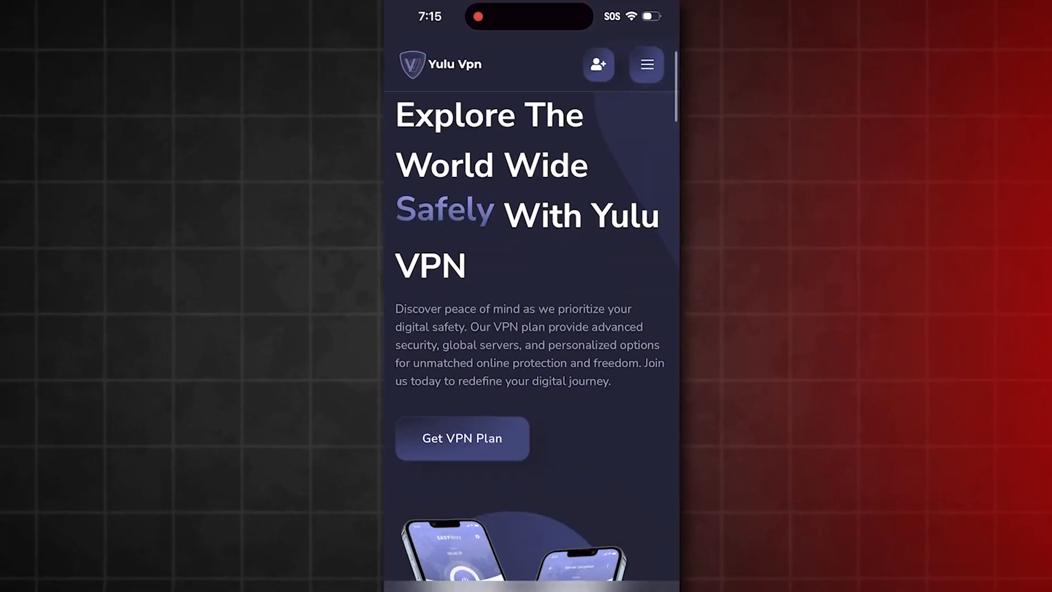
{"action": "left_click", "coordinate": [461, 438]}
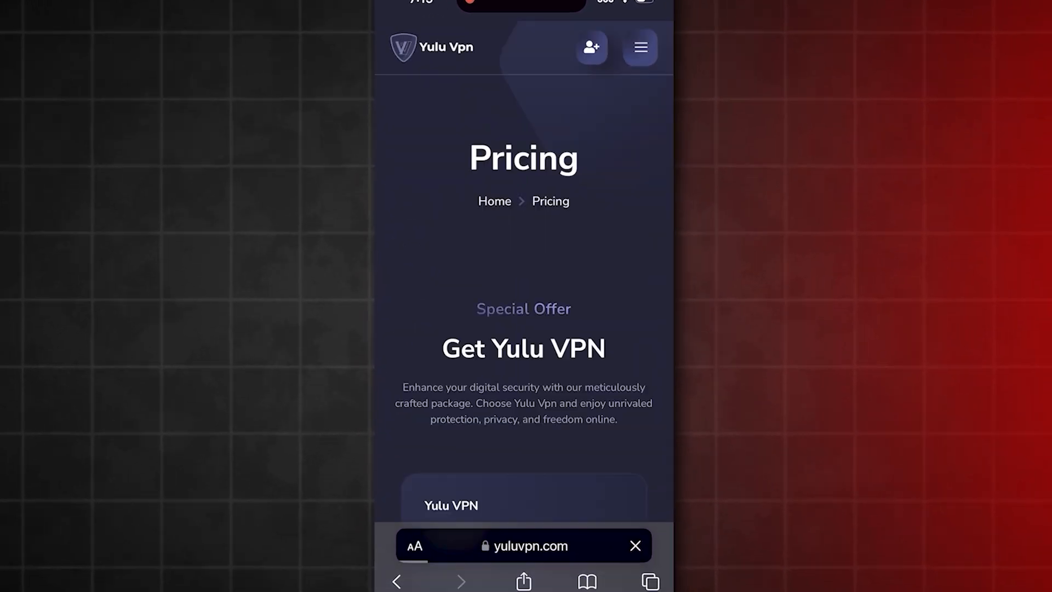
{"action": "scroll", "scroll_direction": "down", "scroll_amount": 3}
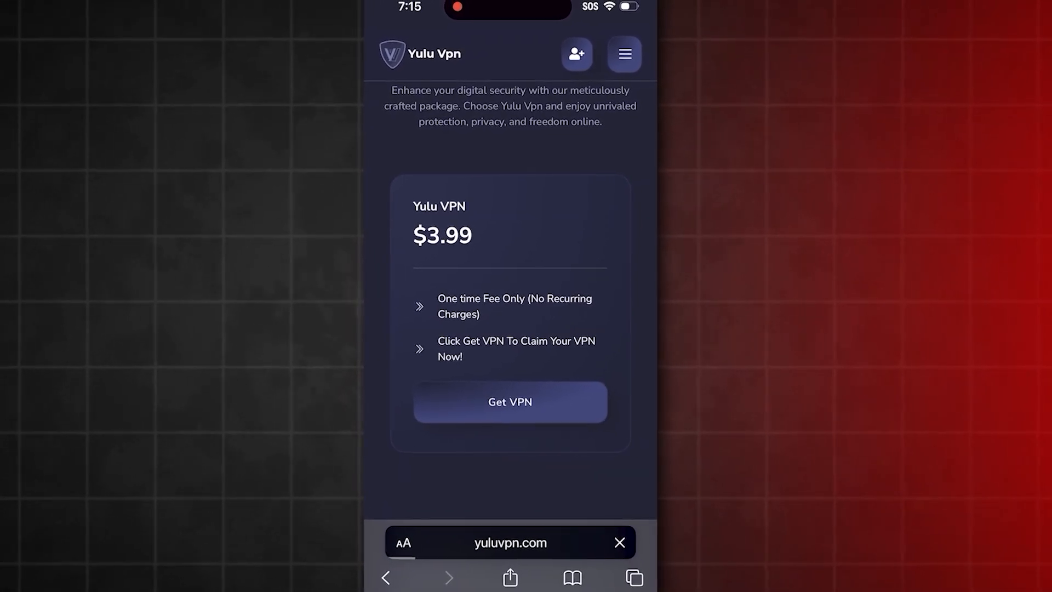
{"action": "left_click", "coordinate": [509, 401]}
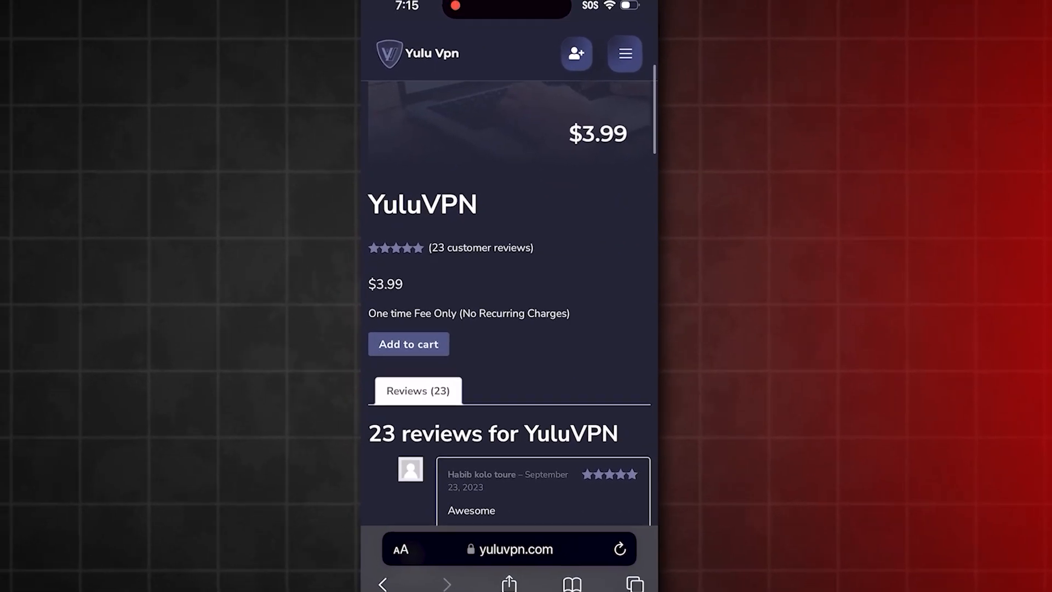
{"action": "left_click", "coordinate": [408, 344]}
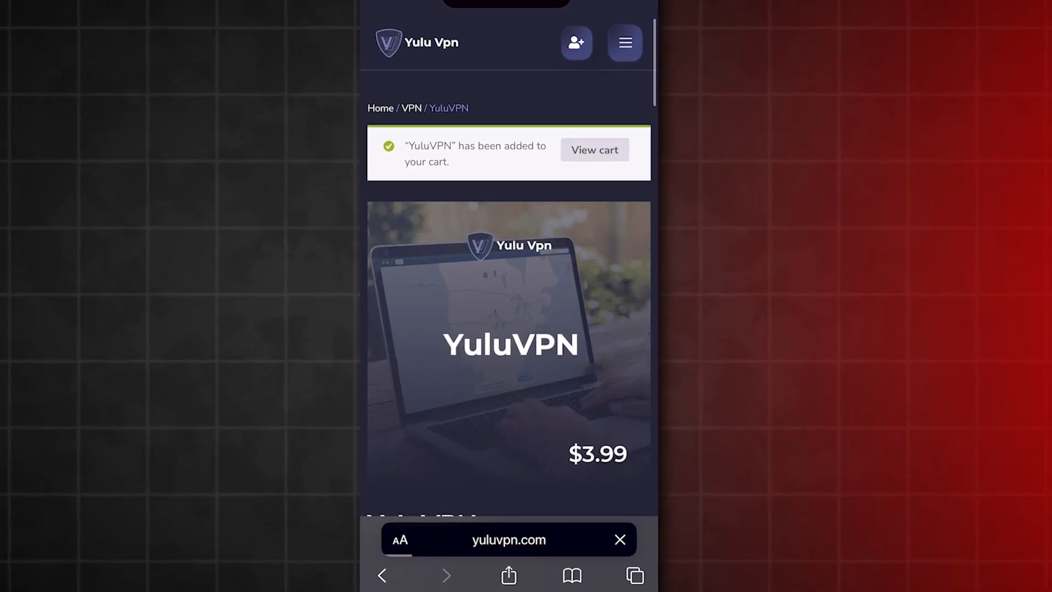
{"action": "left_click", "coordinate": [592, 150]}
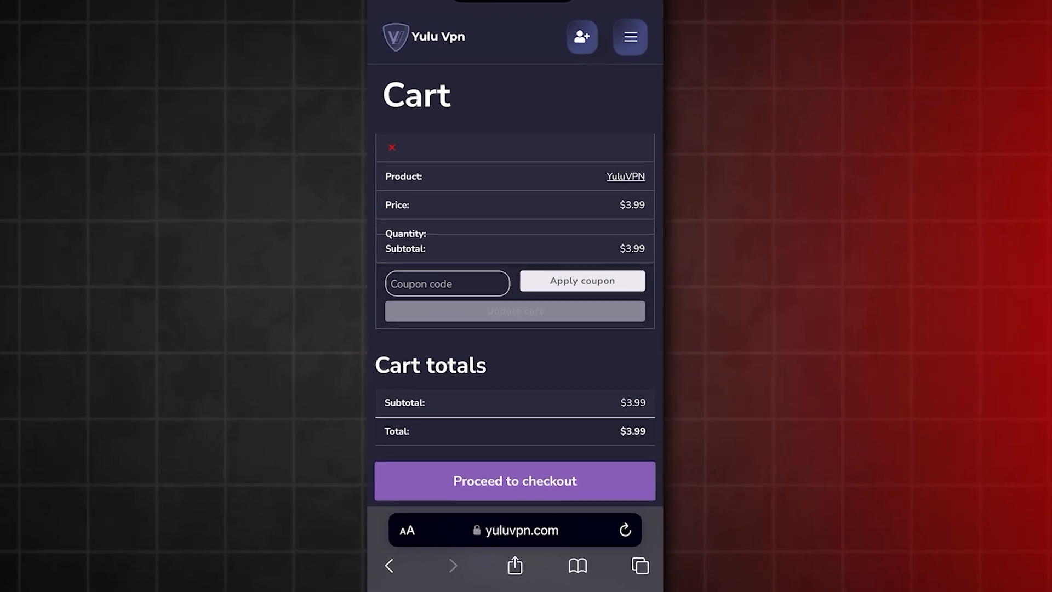
- Check out the YuluVPN cart and acknowledge the Check Out Successful and App Installed notices
{"action": "left_click", "coordinate": [515, 480]}
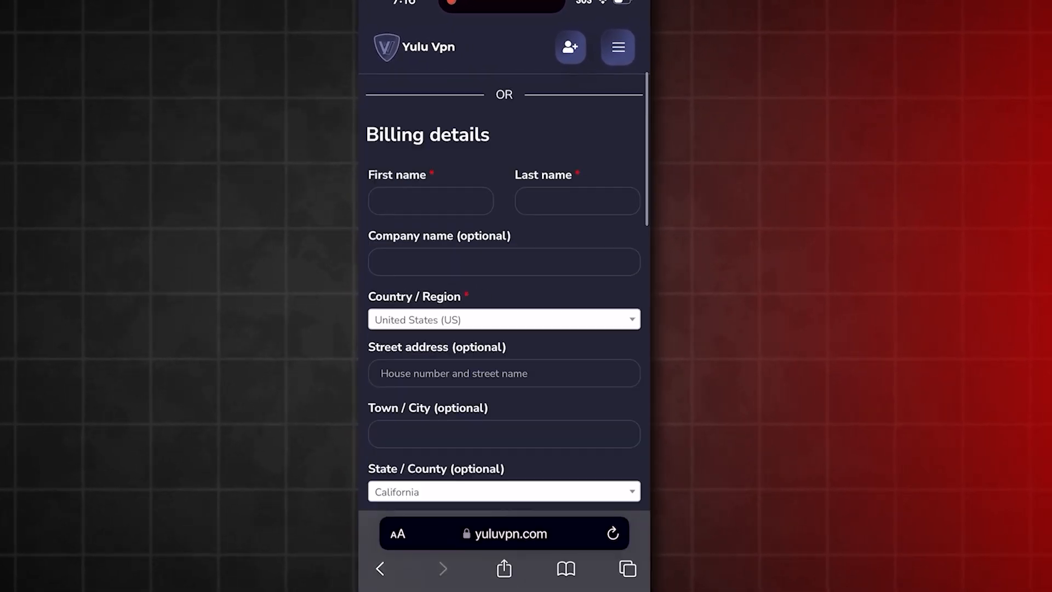
{"action": "scroll", "scroll_direction": "down", "scroll_amount": 3}
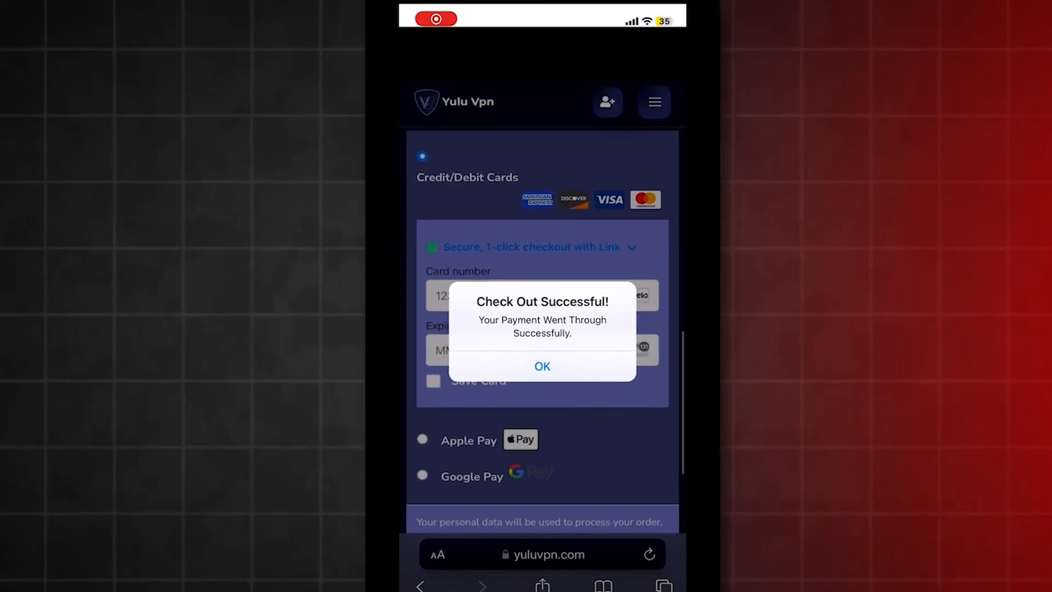
{"action": "left_click", "coordinate": [541, 365]}
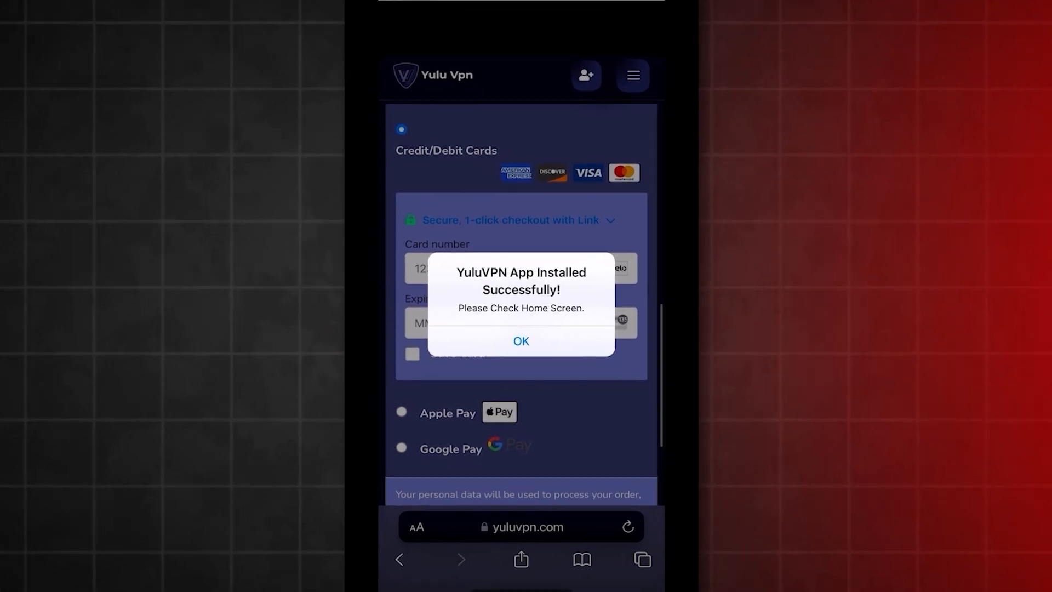
{"action": "left_click", "coordinate": [520, 341]}
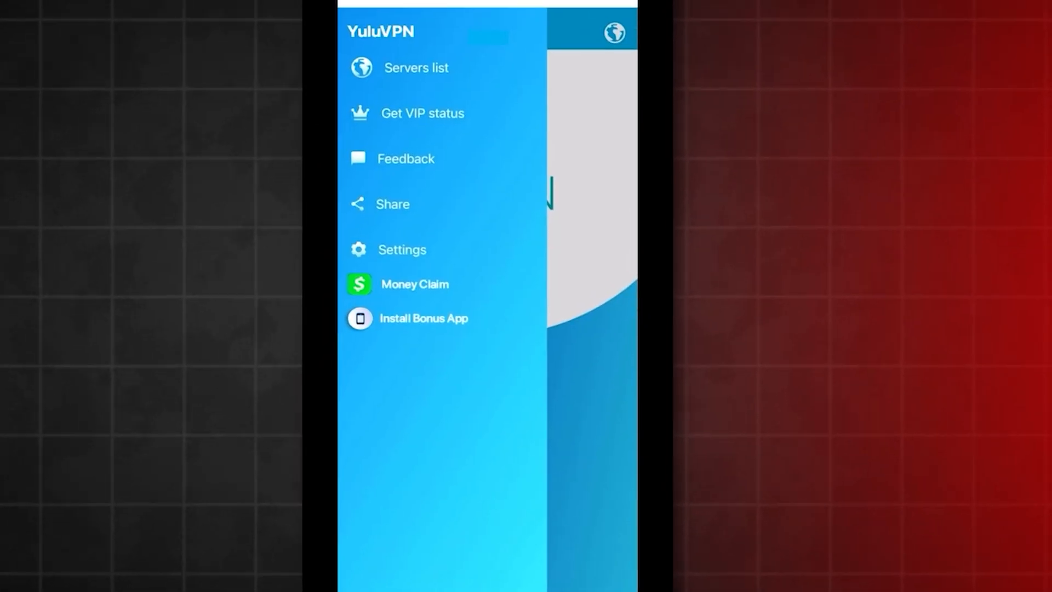
- Install the bonus app from the YuluVPN menu and acknowledge its success notice
{"action": "left_click", "coordinate": [423, 318]}
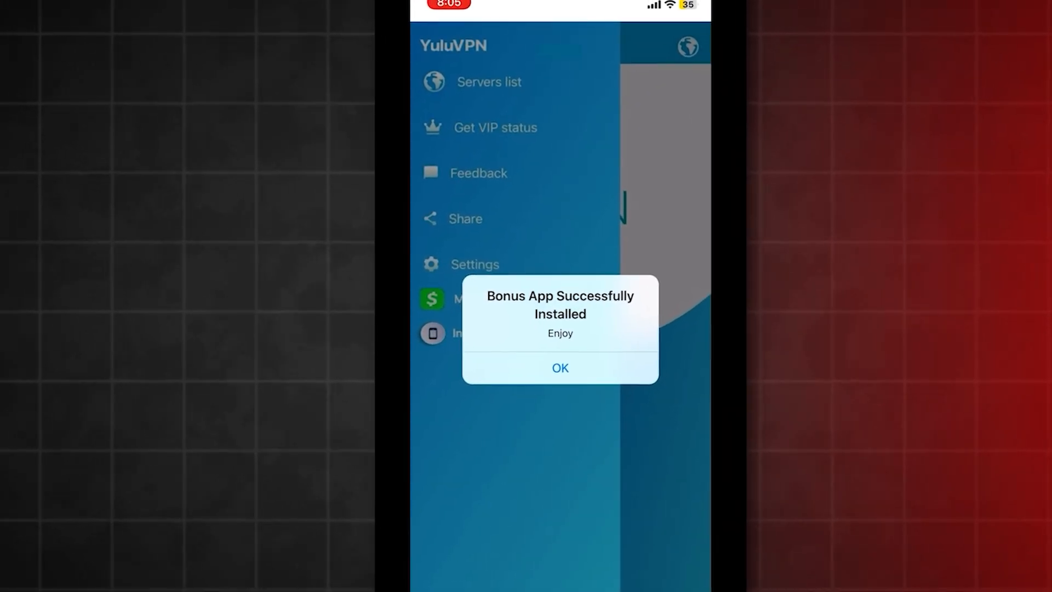
{"action": "left_click", "coordinate": [560, 368]}
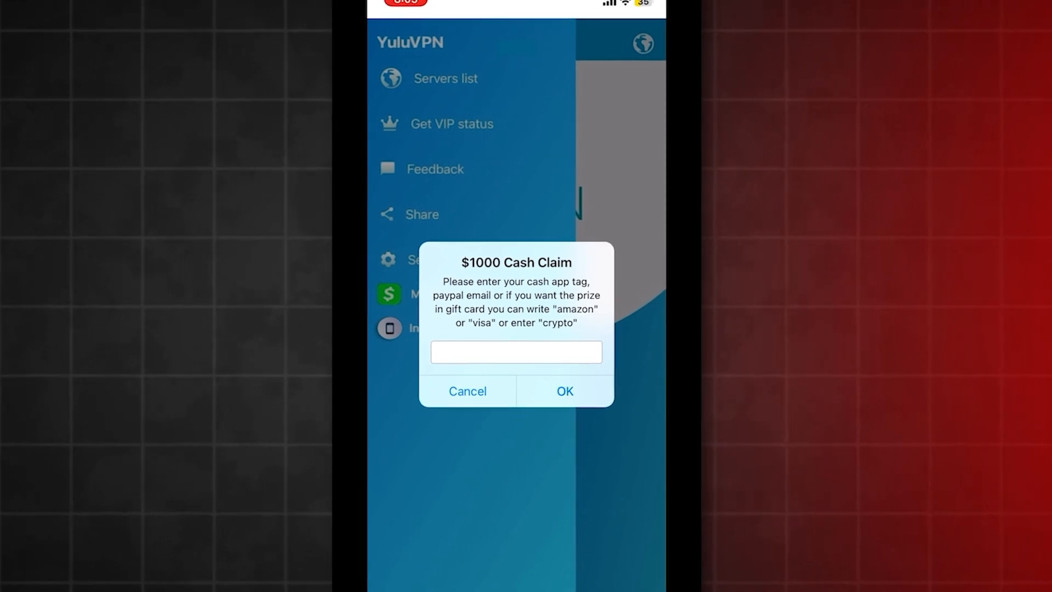
{"action": "left_click", "coordinate": [516, 352]}
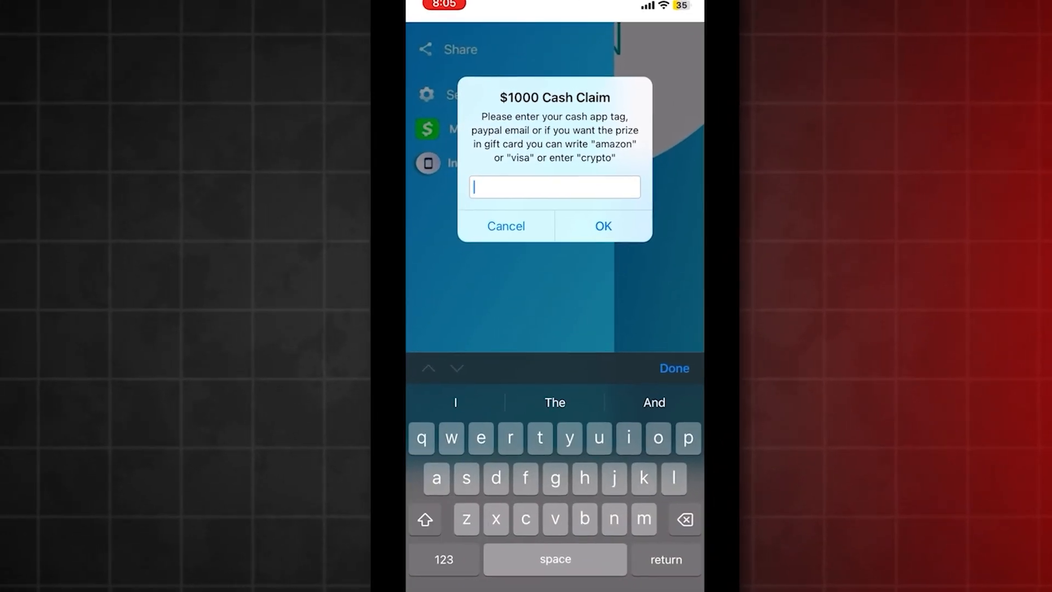
{"action": "type", "text": "joshua"}
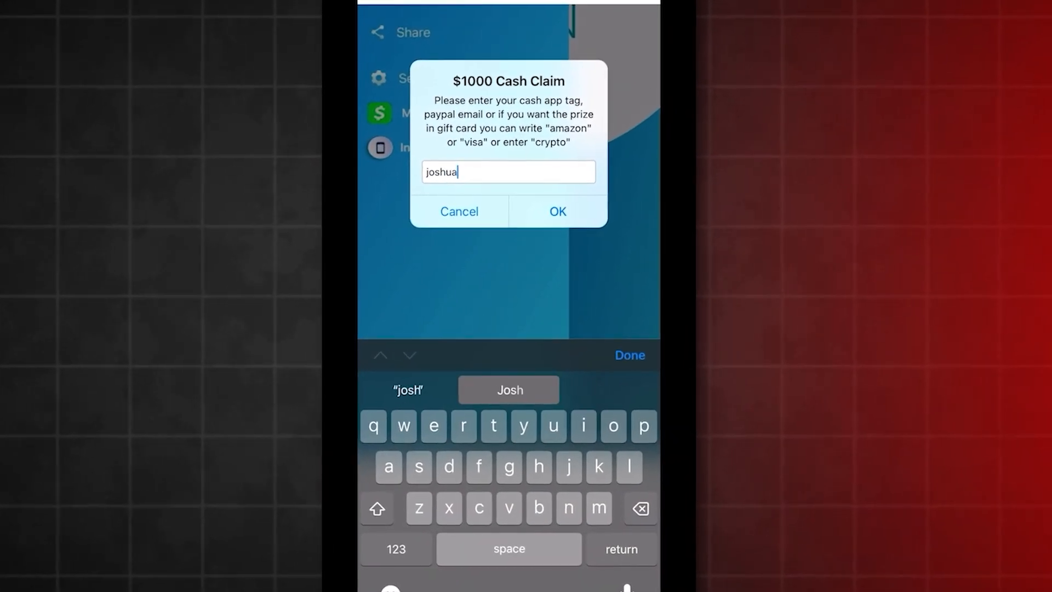
{"action": "type", "text": "s63"}
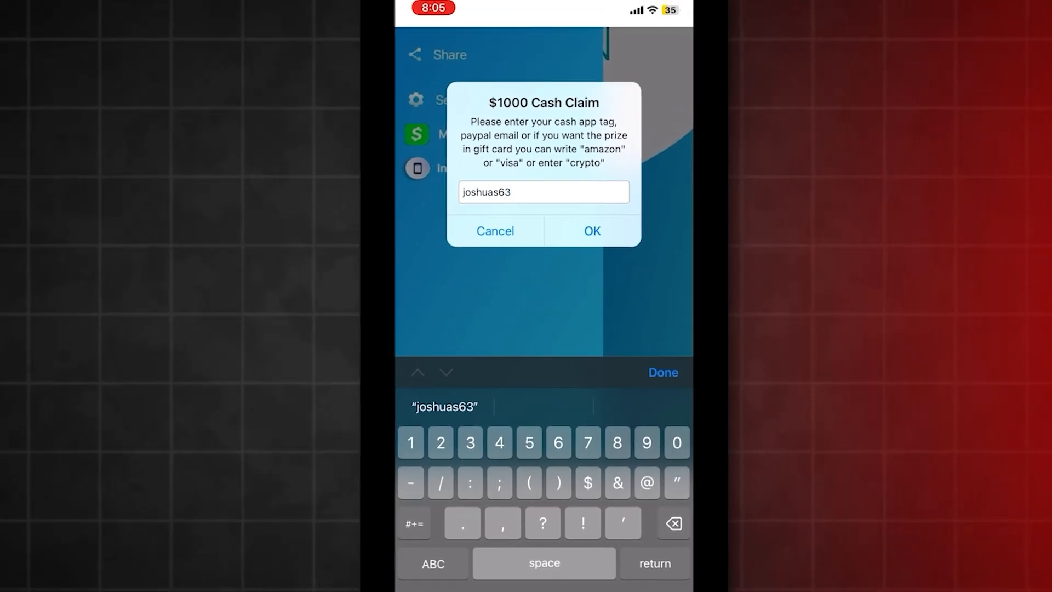
{"action": "left_click", "coordinate": [591, 231]}
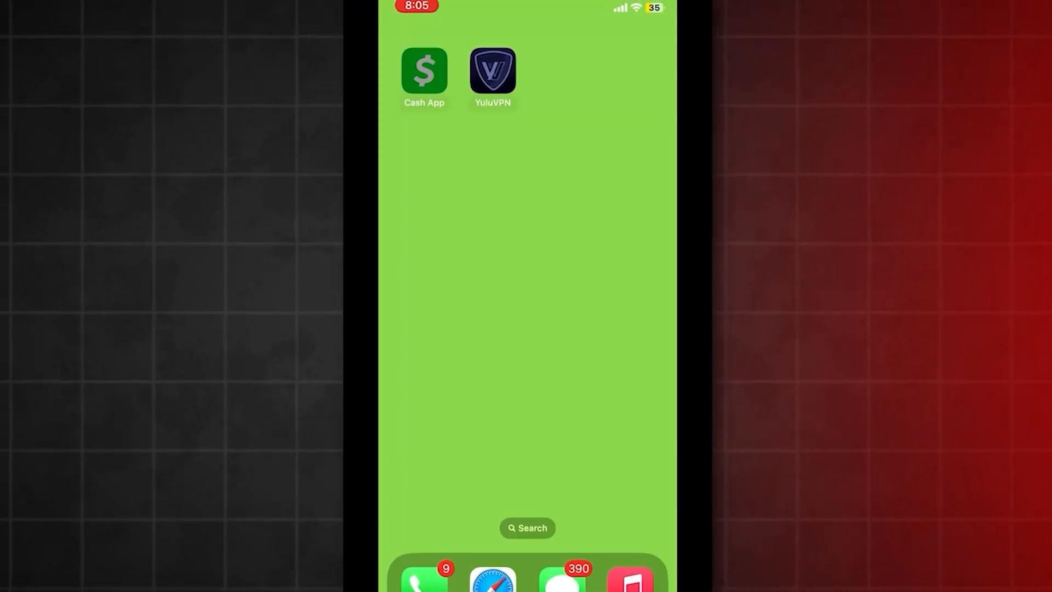
- Open Cash App and acknowledge the $1,000 received from YuluVPN
{"action": "left_click", "coordinate": [423, 70]}
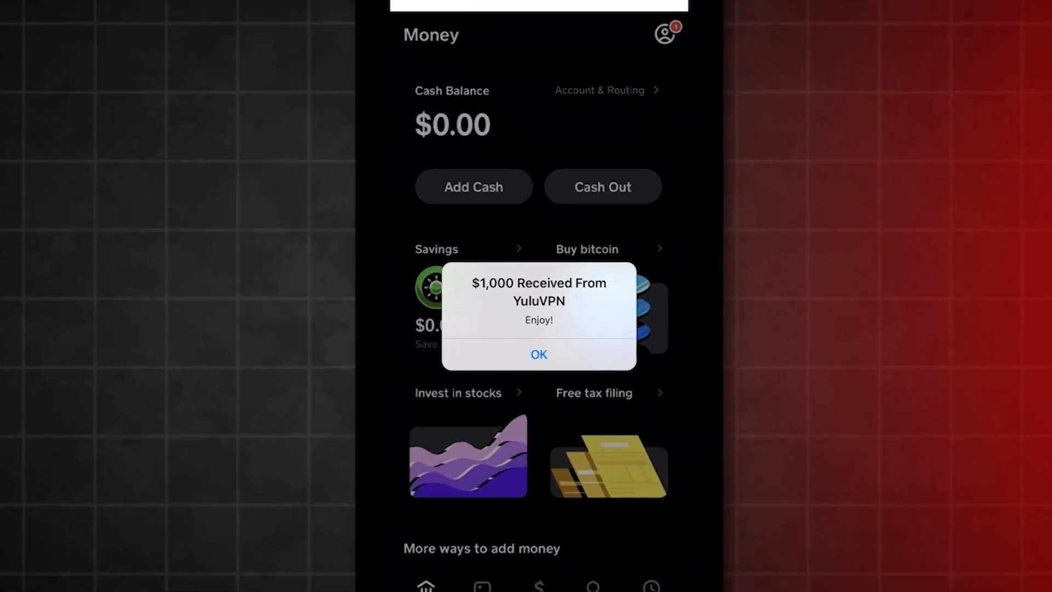
{"action": "left_click", "coordinate": [537, 354]}
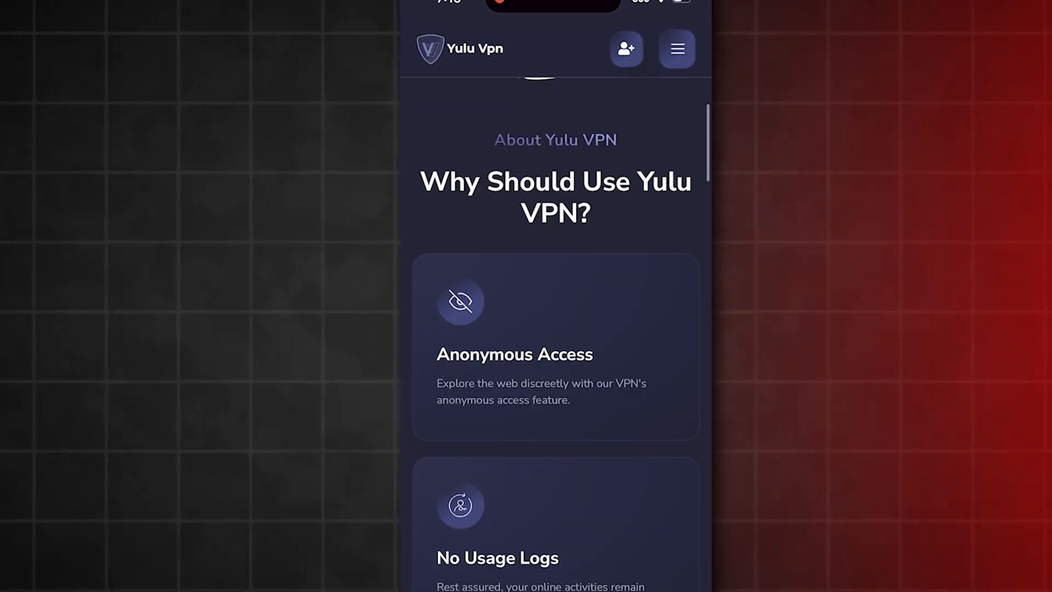
- Scroll the Yulu VPN homepage back to its top headline and Get VPN Plan offer
{"action": "scroll", "scroll_direction": "up", "scroll_amount": 3}
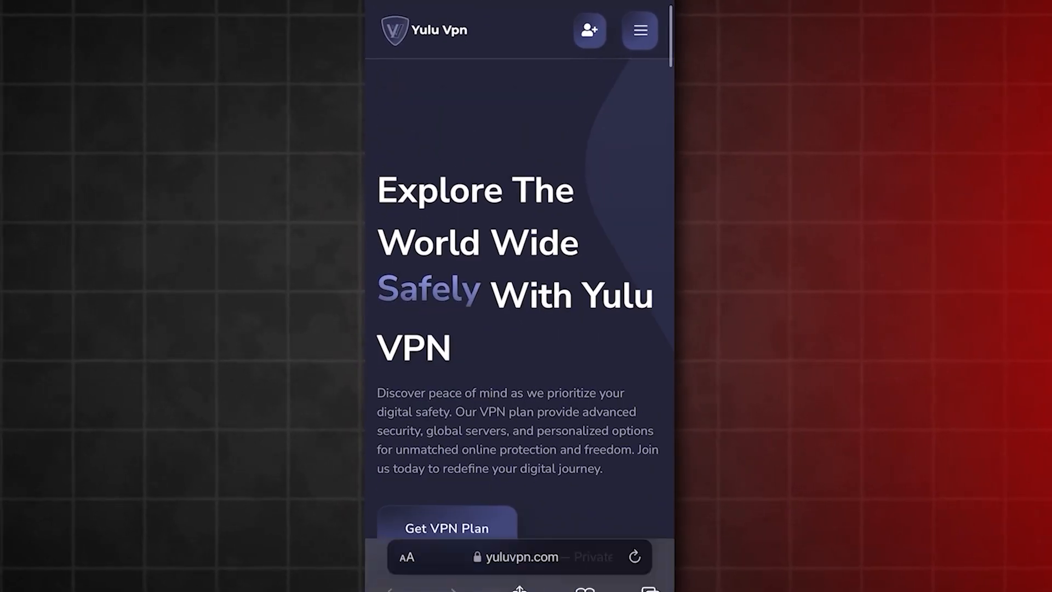